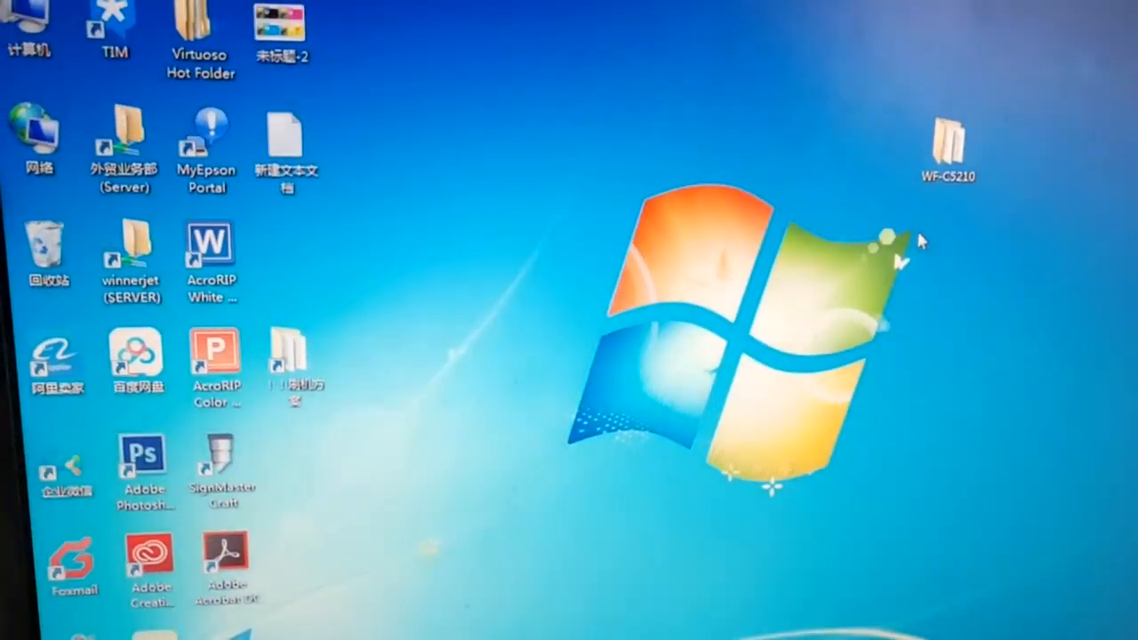
Step: Open the WF-C5210 folder and inspect the Activation program, activation code file and Manual
double_click(948, 142)
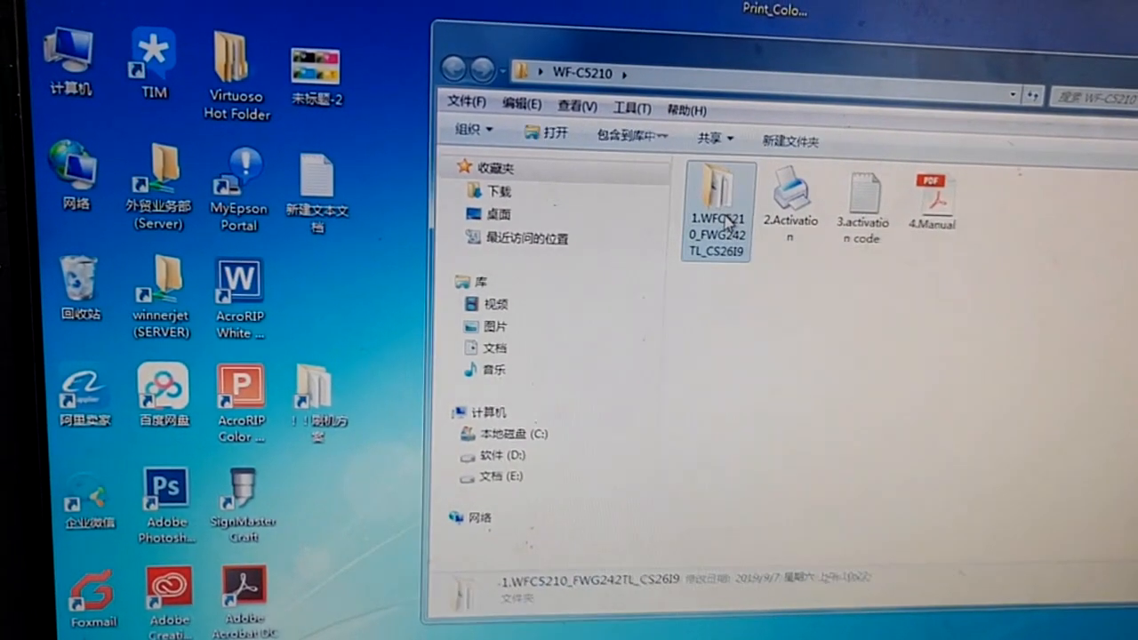
left_click(789, 205)
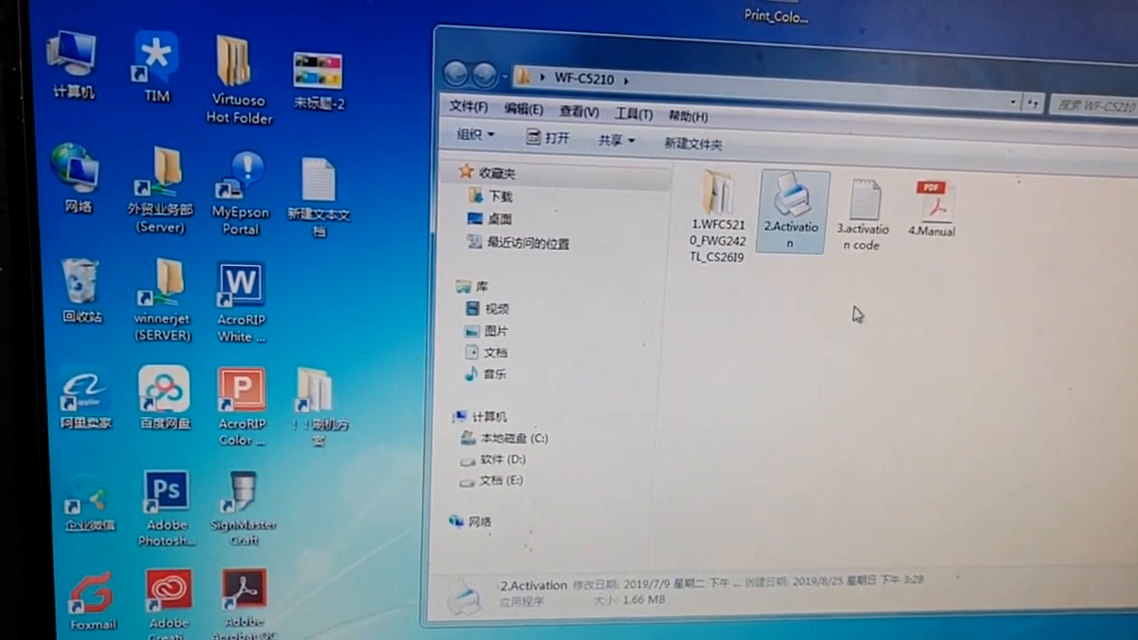
left_click(856, 214)
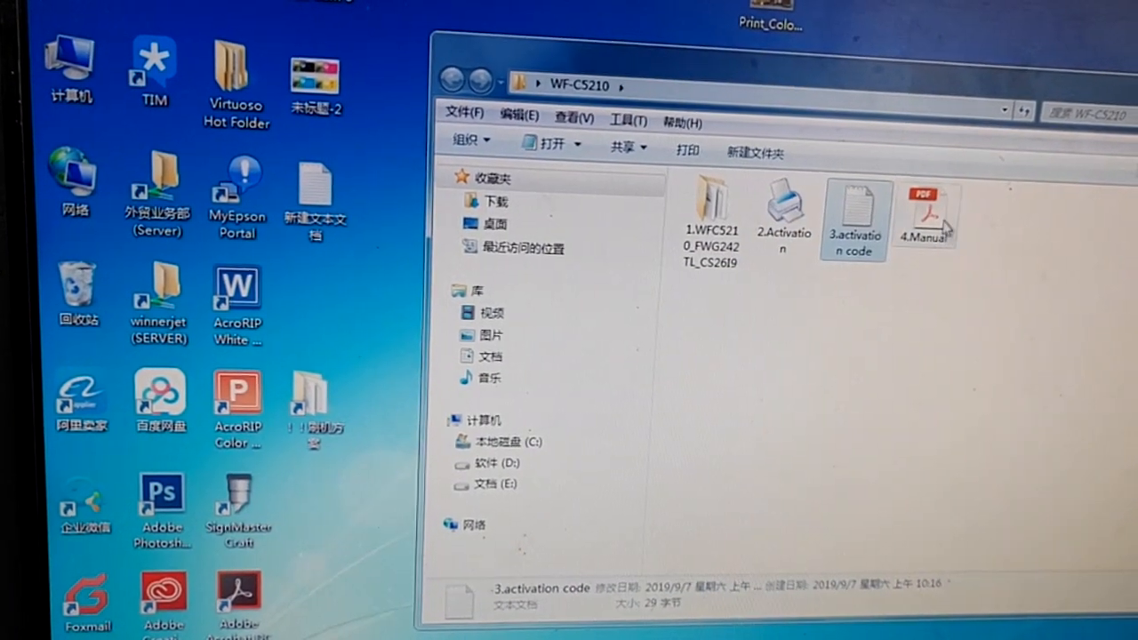
left_click(927, 218)
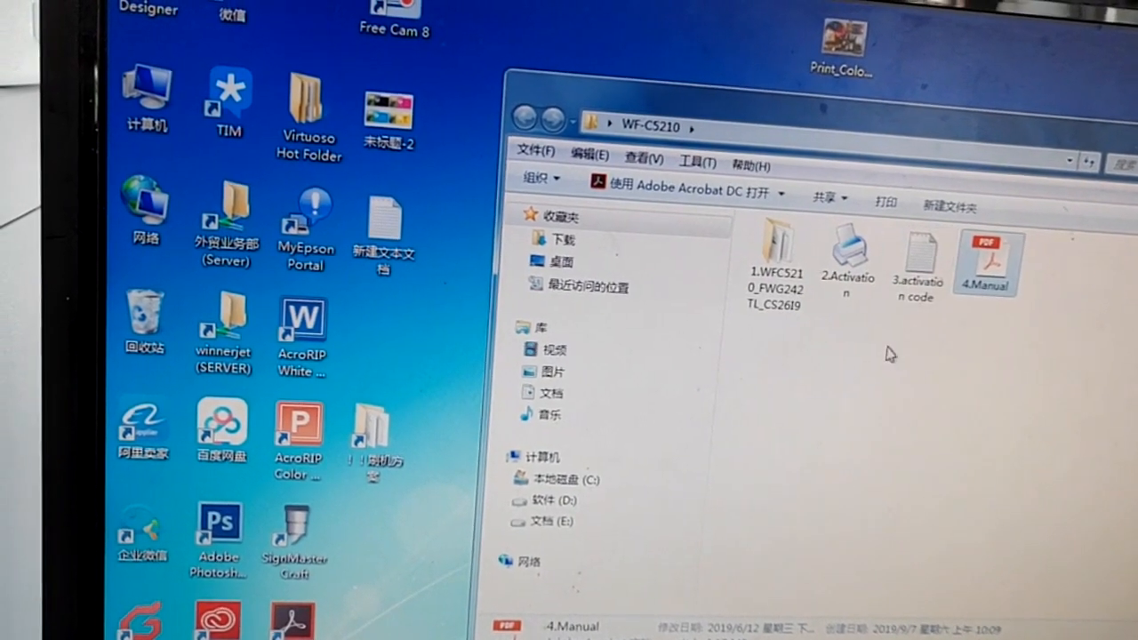
Step: Launch EPFWUPD from the 1.WFC5210_FWG242TL_CS26I9 firmware folder
double_click(774, 254)
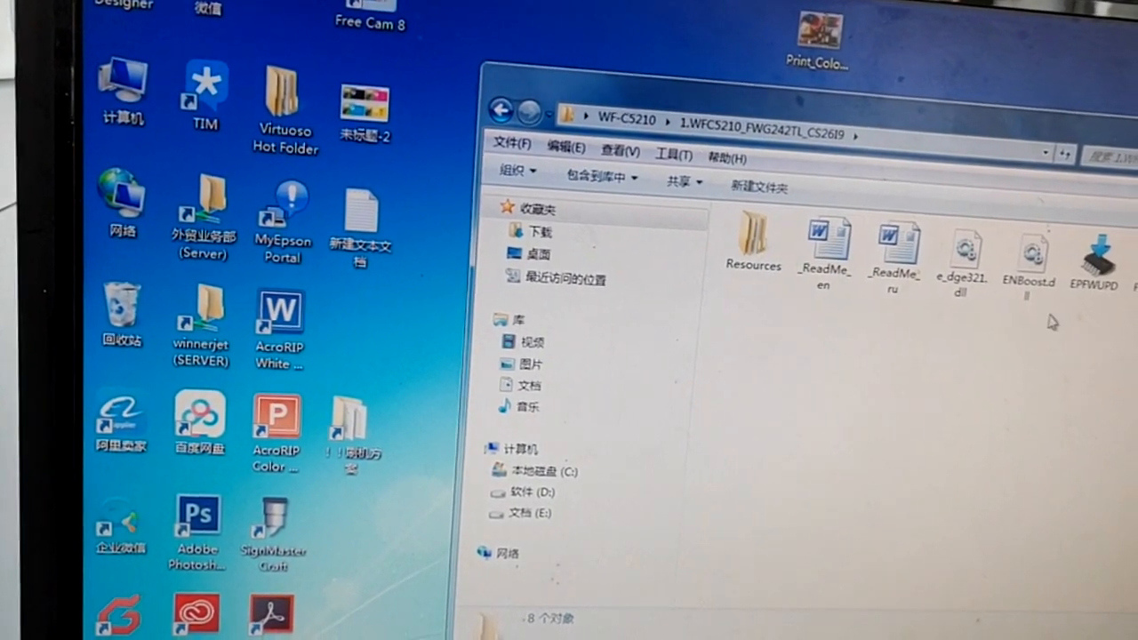
left_click(1094, 263)
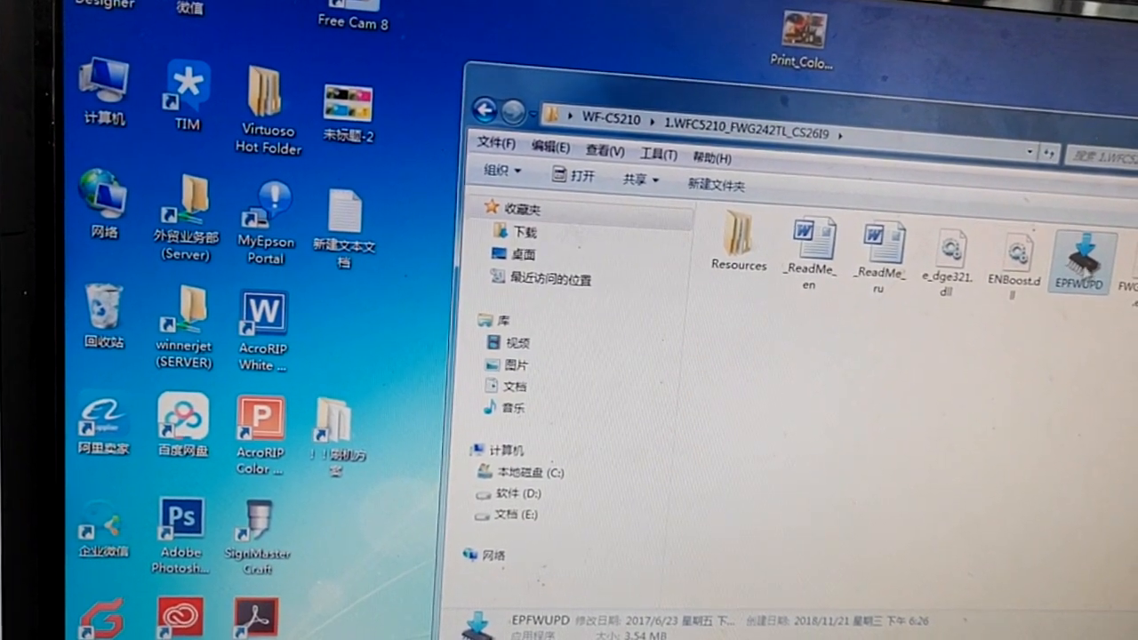
double_click(1079, 258)
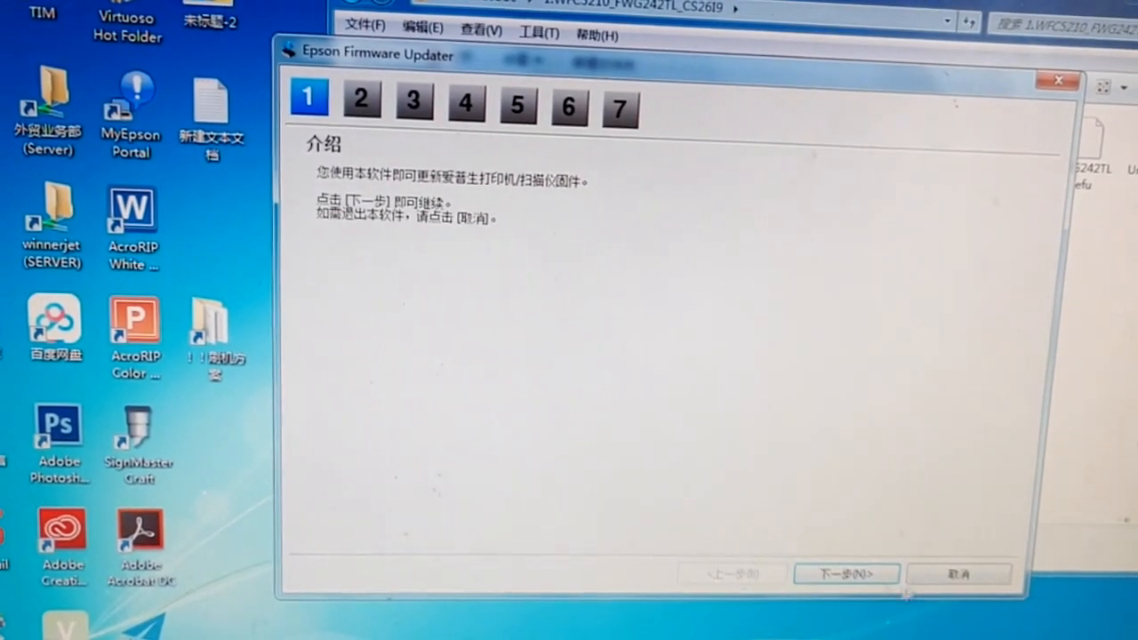
Step: Agree to the licence and advance through the update notes to printer selection
left_click(845, 573)
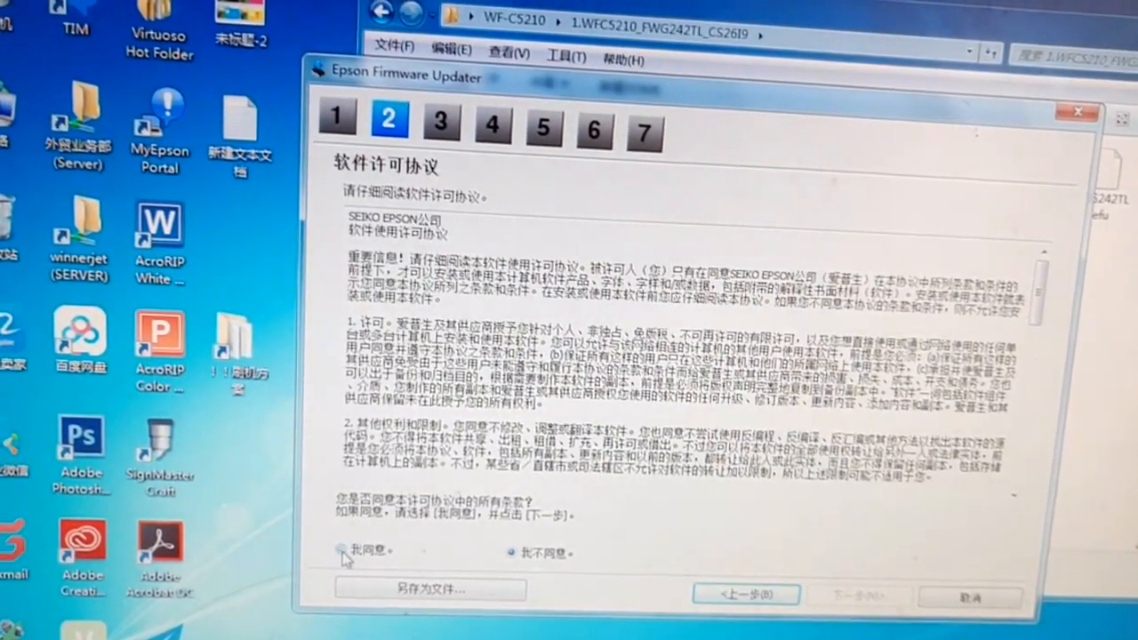
left_click(855, 594)
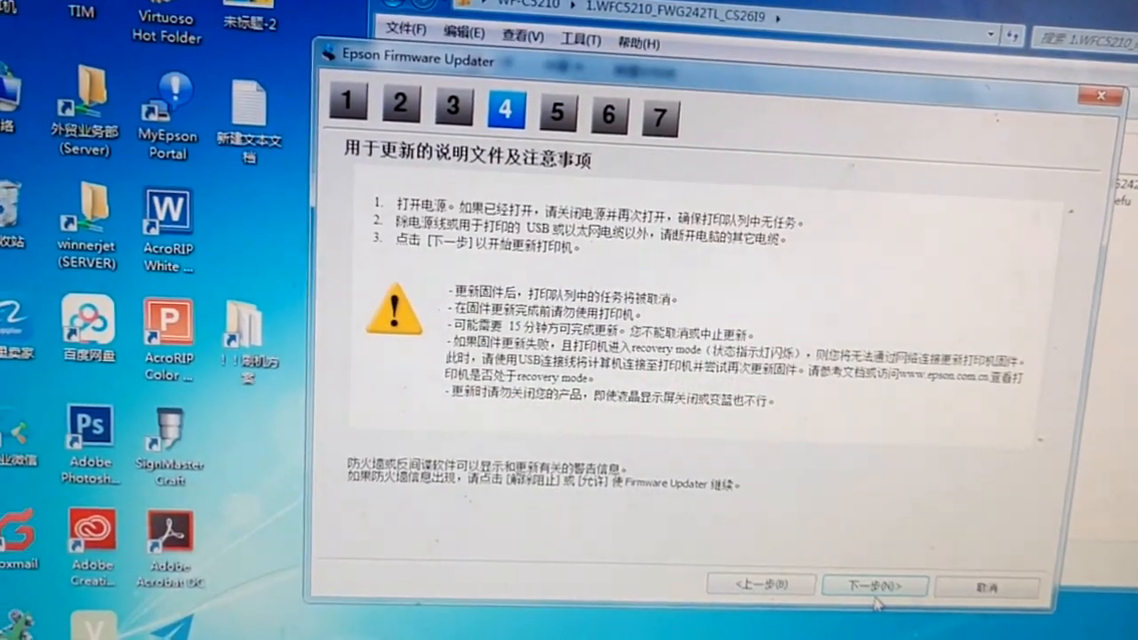
left_click(874, 586)
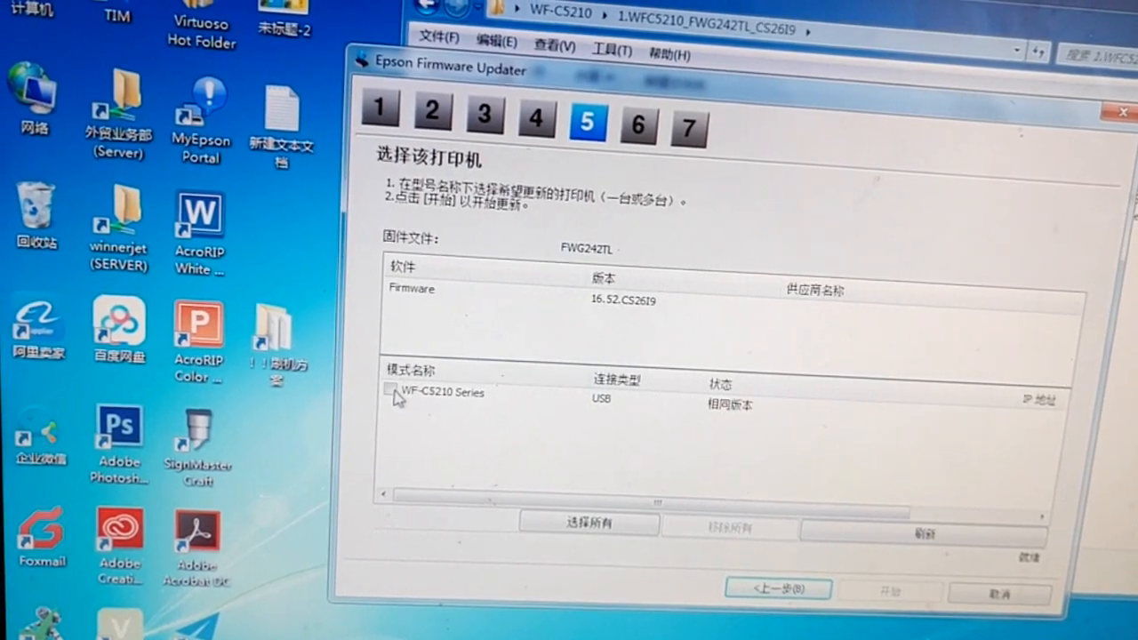
Step: Select the WF-C5210 Series, confirm overwriting its firmware, and start the update
left_click(391, 394)
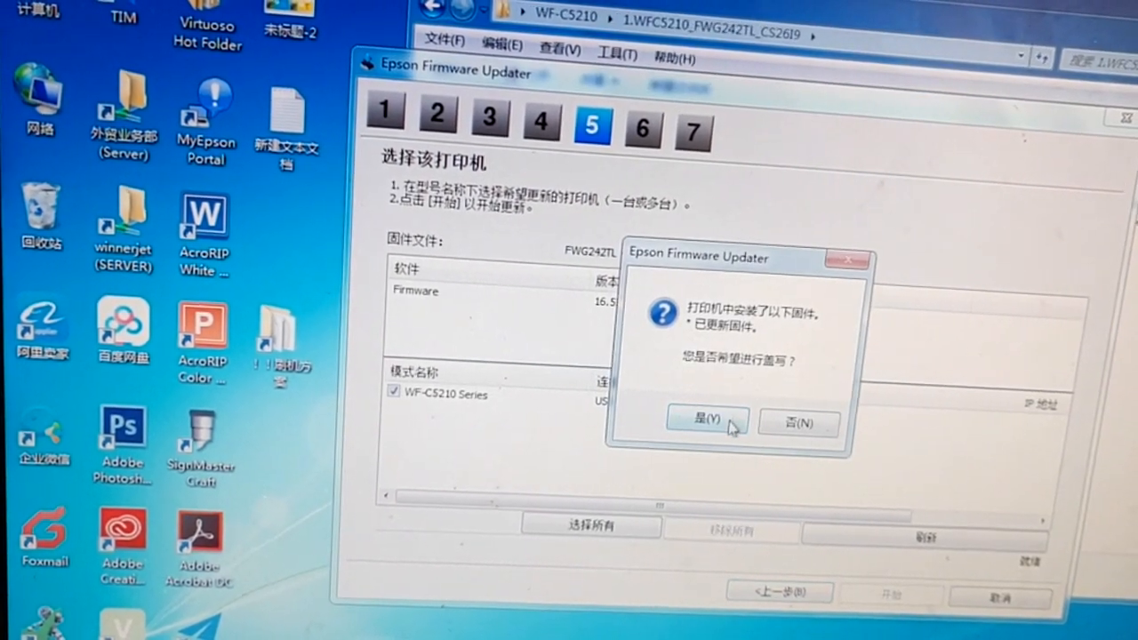
left_click(707, 422)
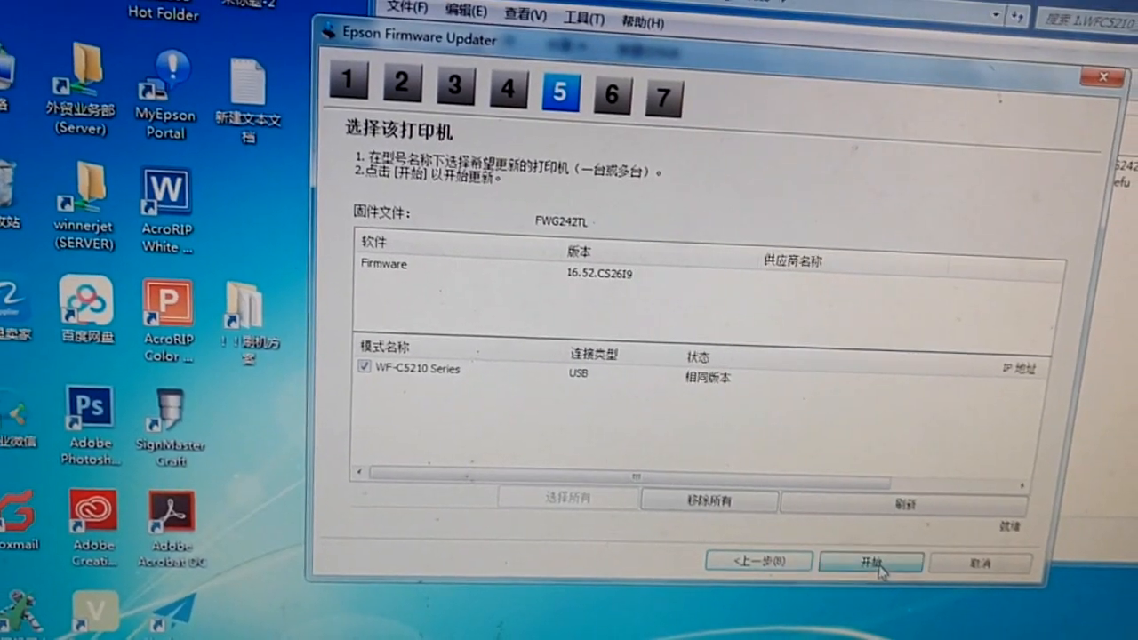
left_click(869, 561)
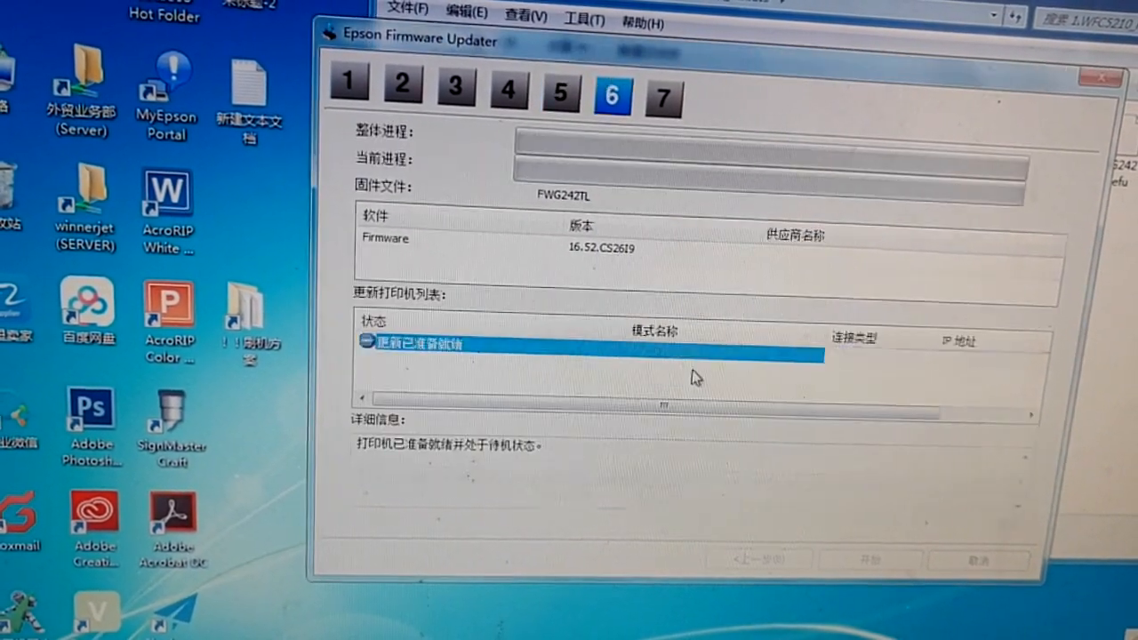
Step: Let the firmware update finish until the printer shows an ink supply Maintenance Error
left_click(869, 559)
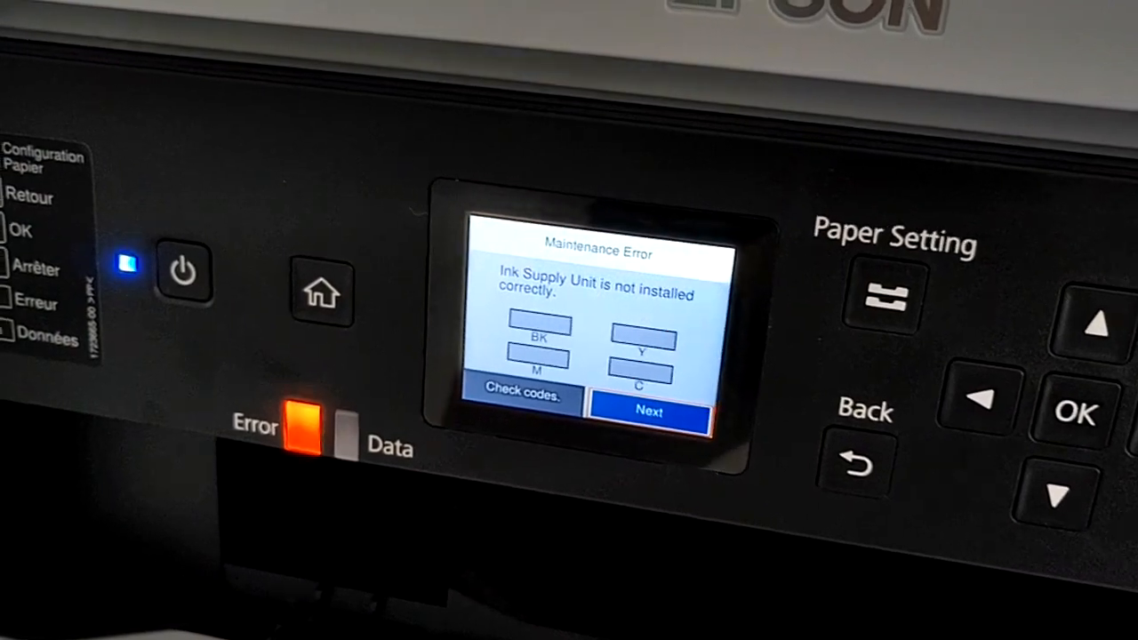
Step: Close the Firmware Updater to return to the WF-C5210 folder
left_click(649, 411)
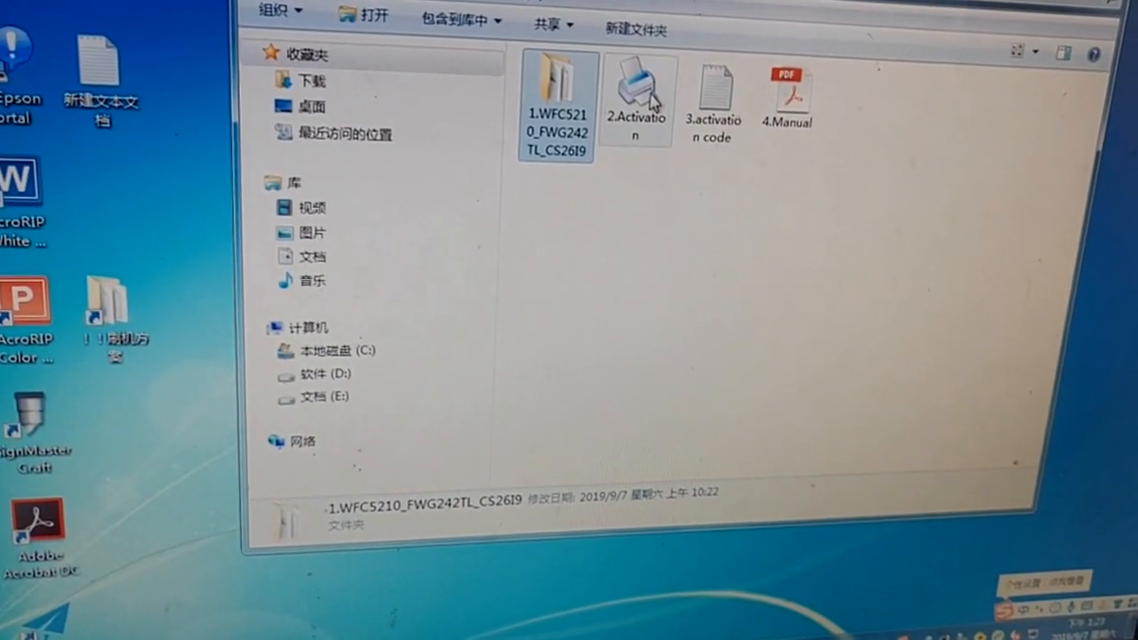
Step: Run 2.Activation in English, choose WF-C5210 Series on USB001, and generate the ID code
double_click(637, 79)
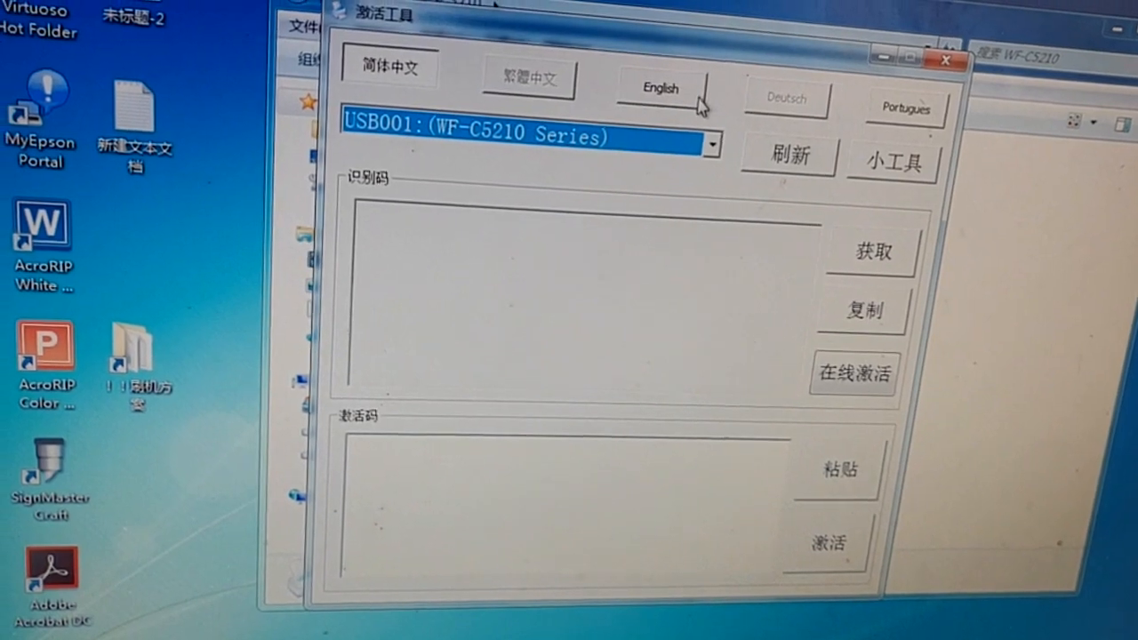
left_click(658, 88)
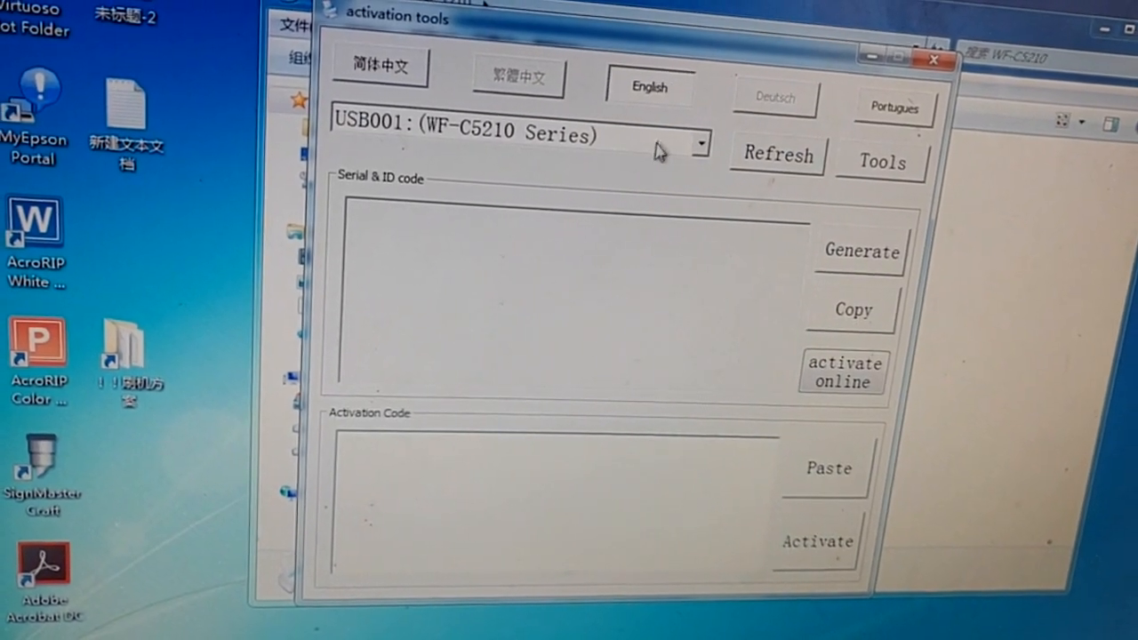
left_click(699, 142)
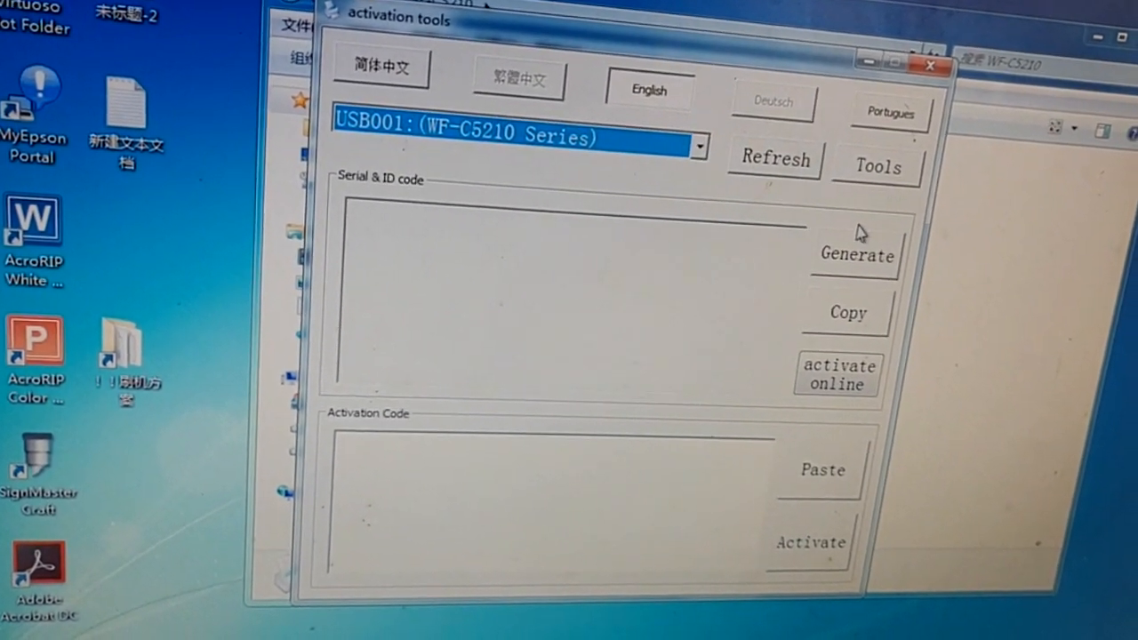
left_click(855, 255)
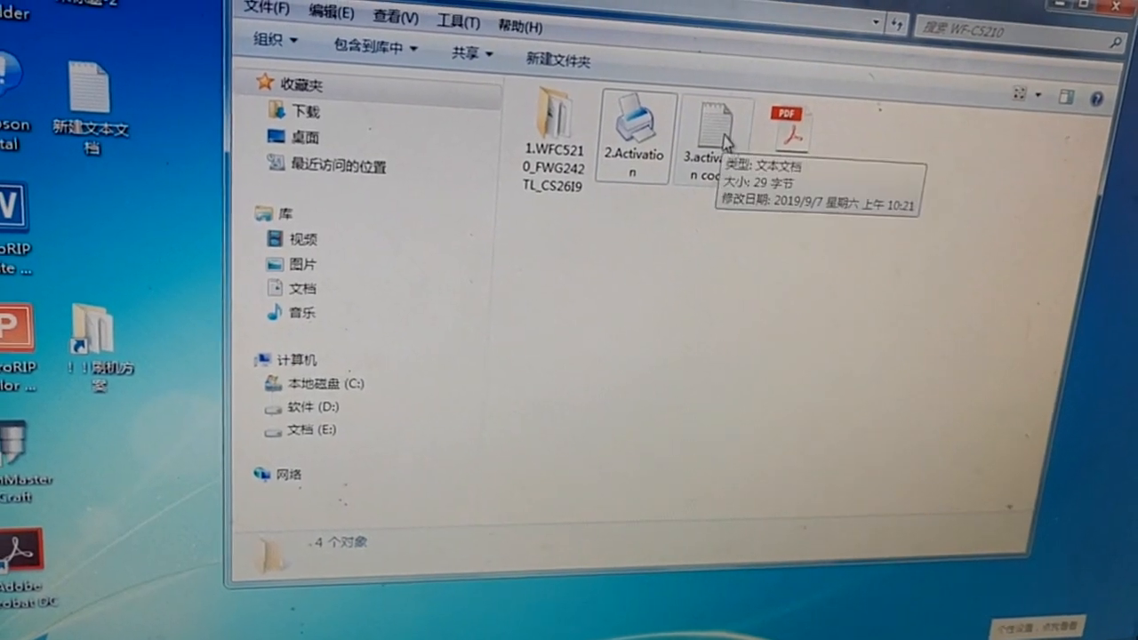
Step: Open the 3.activation code file and confirm the entered serial number
double_click(709, 124)
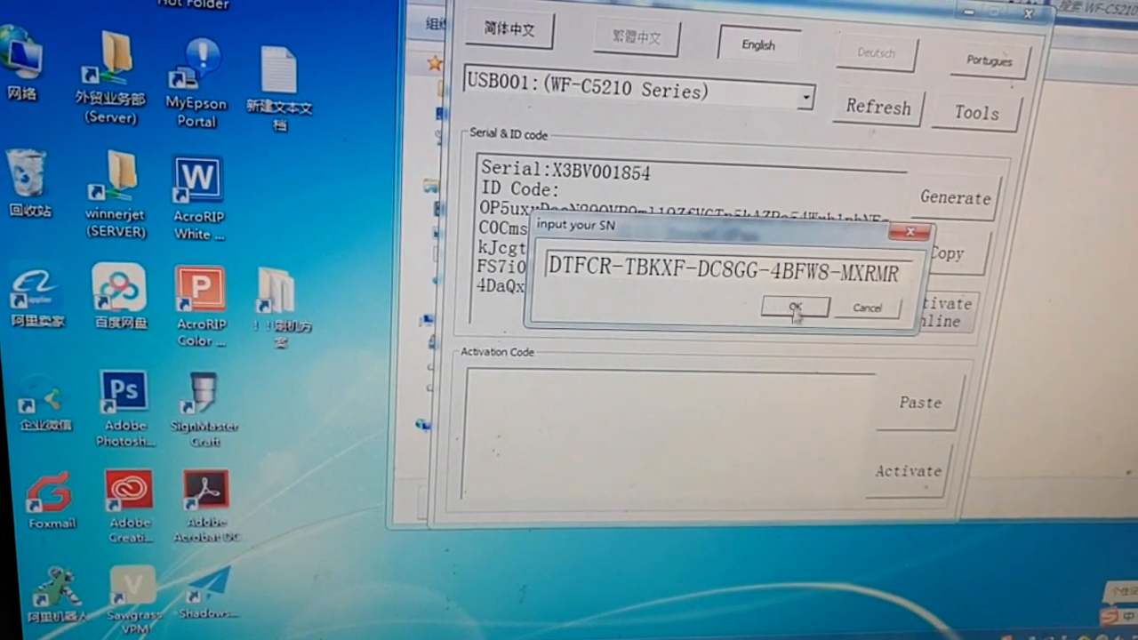
left_click(792, 307)
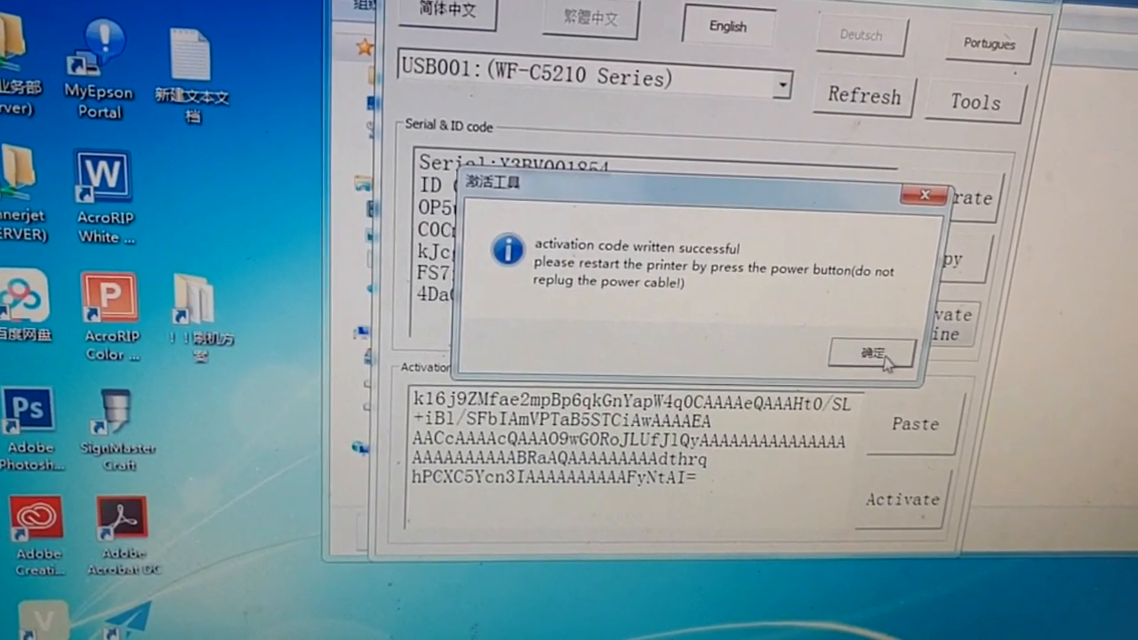
Step: Dismiss the activation success message and close the remaining windows
left_click(874, 352)
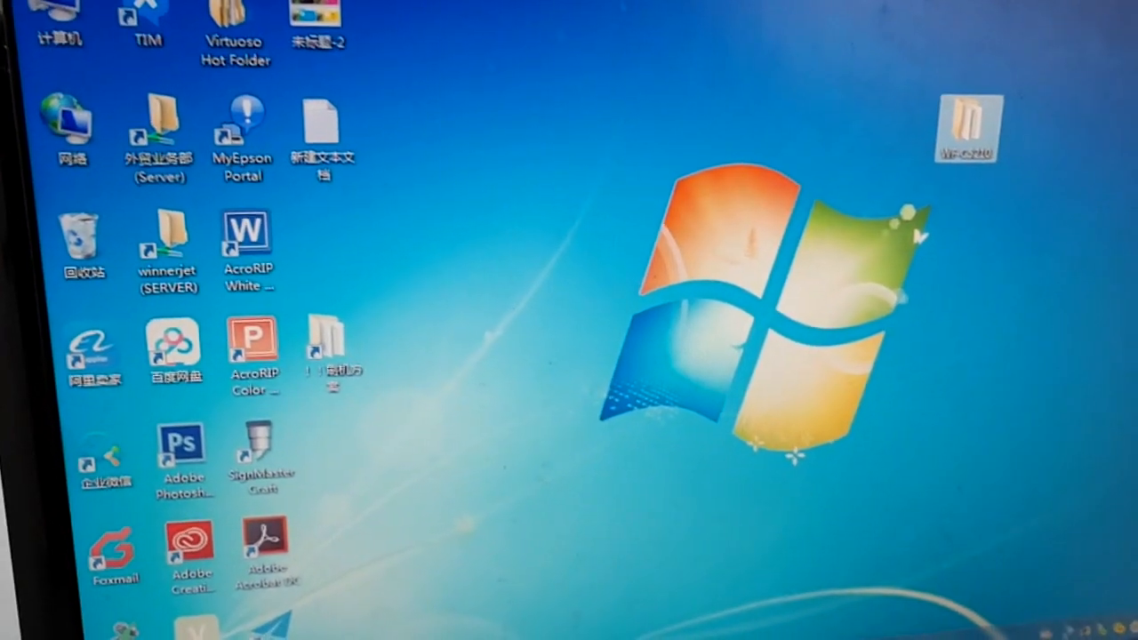